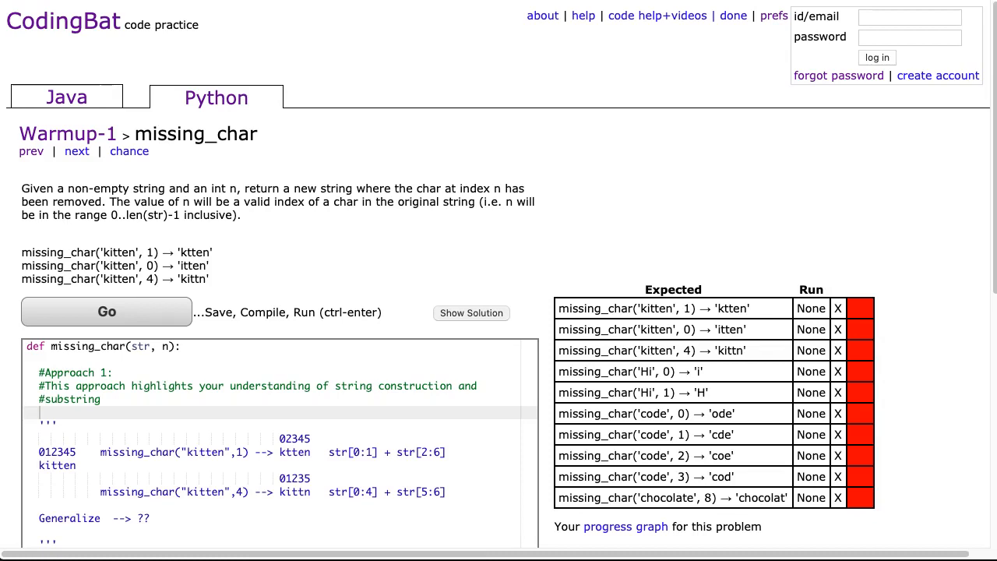
mouse_move(94, 123)
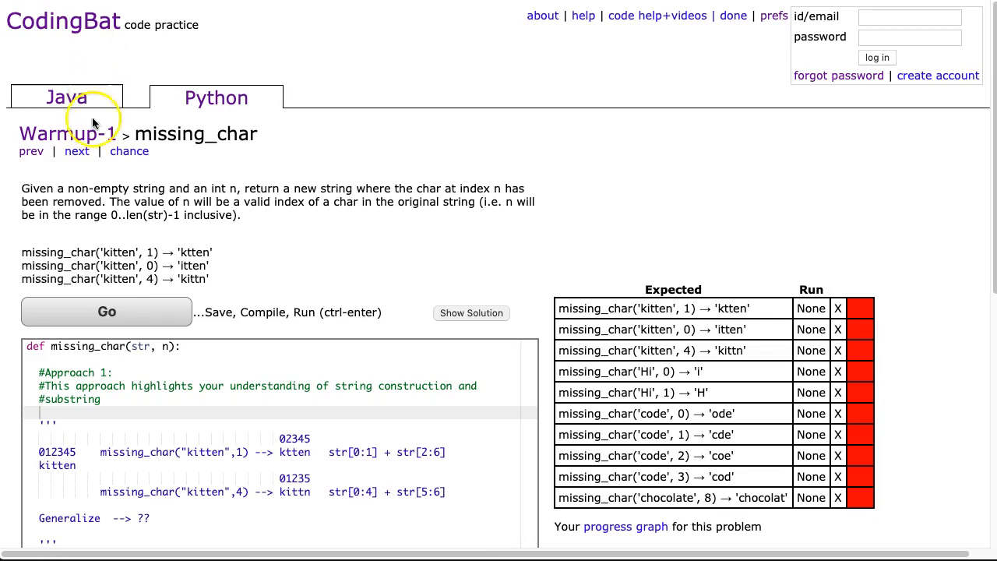
mouse_move(217, 142)
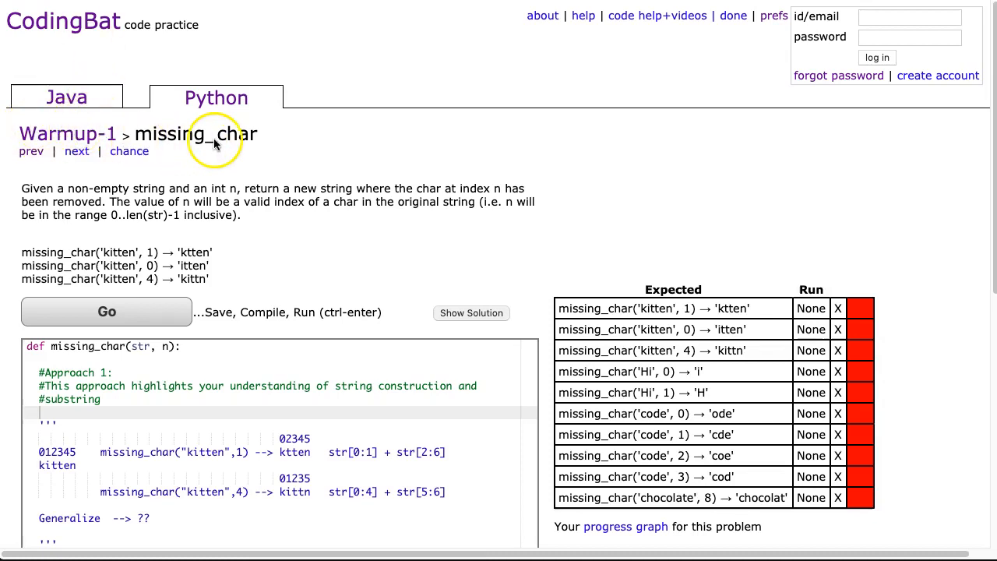
mouse_move(236, 114)
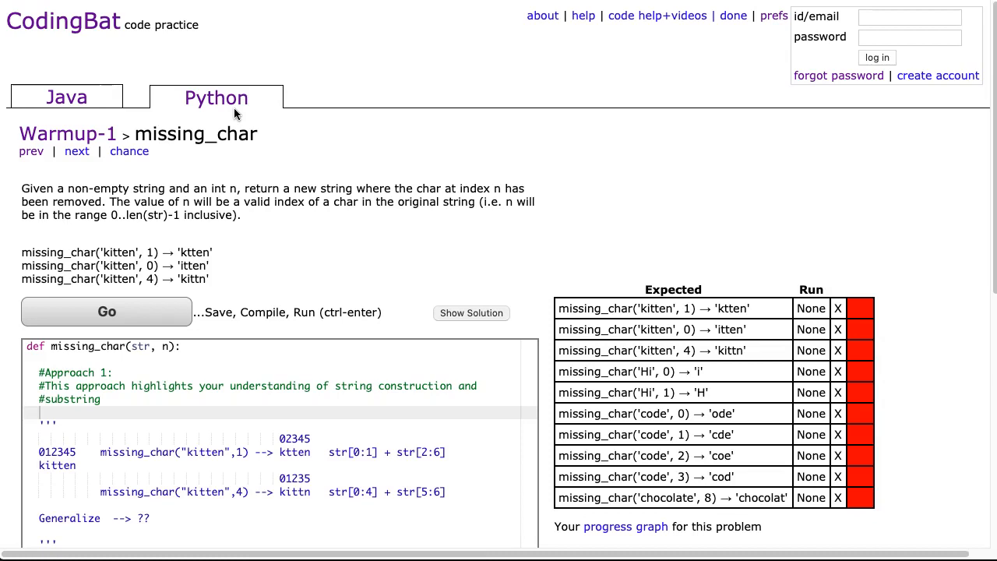
mouse_move(35, 203)
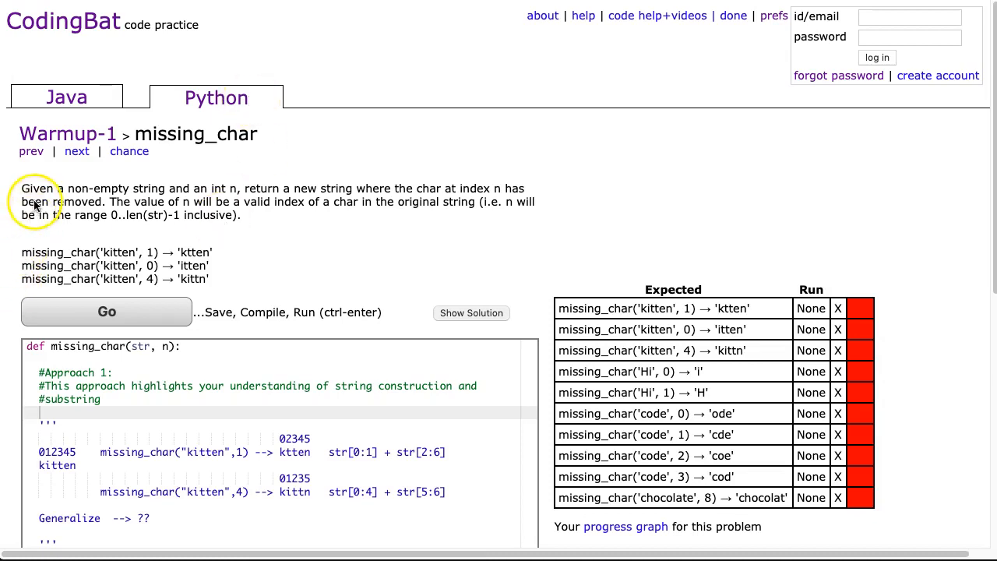
mouse_move(261, 198)
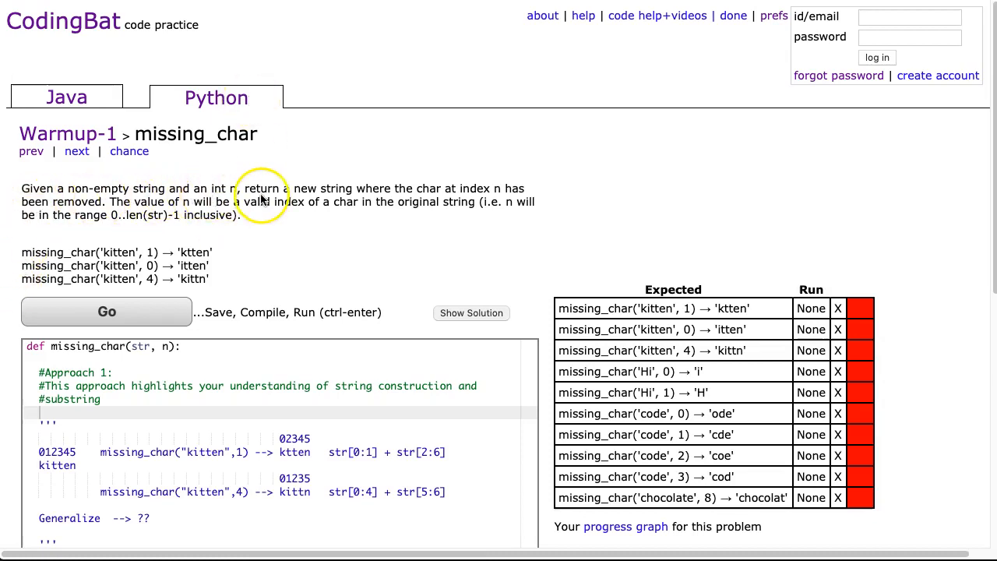
mouse_move(471, 199)
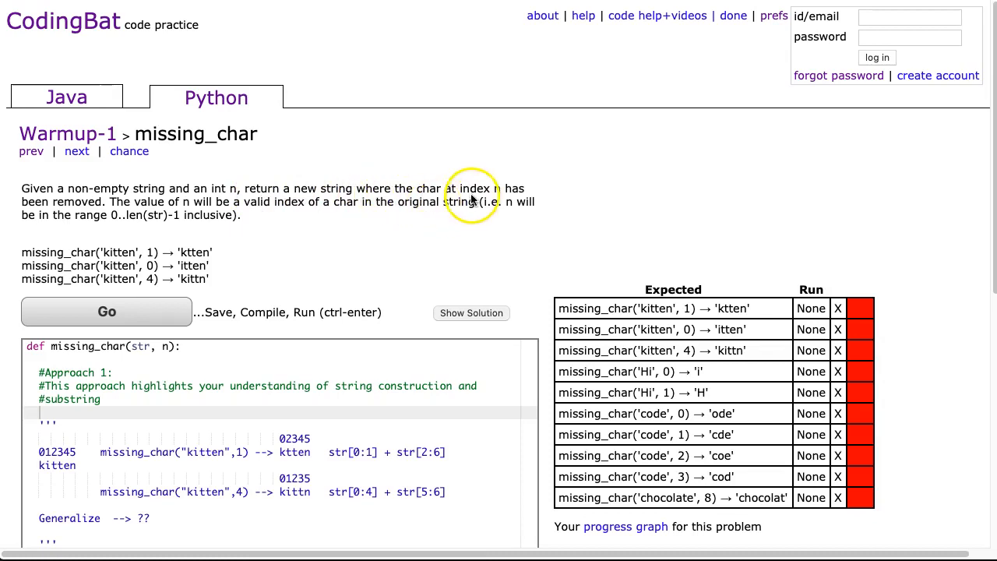
mouse_move(543, 225)
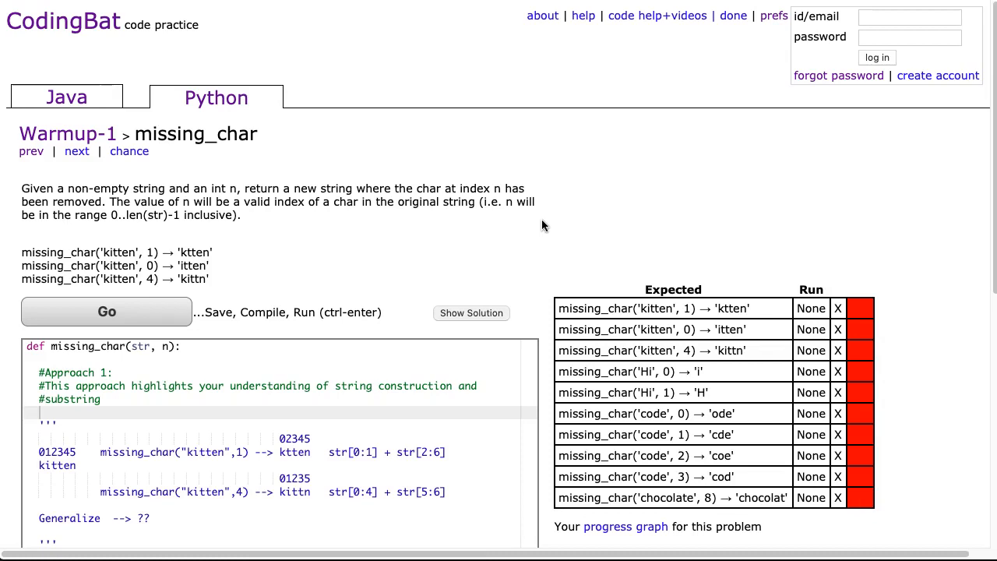
mouse_move(534, 223)
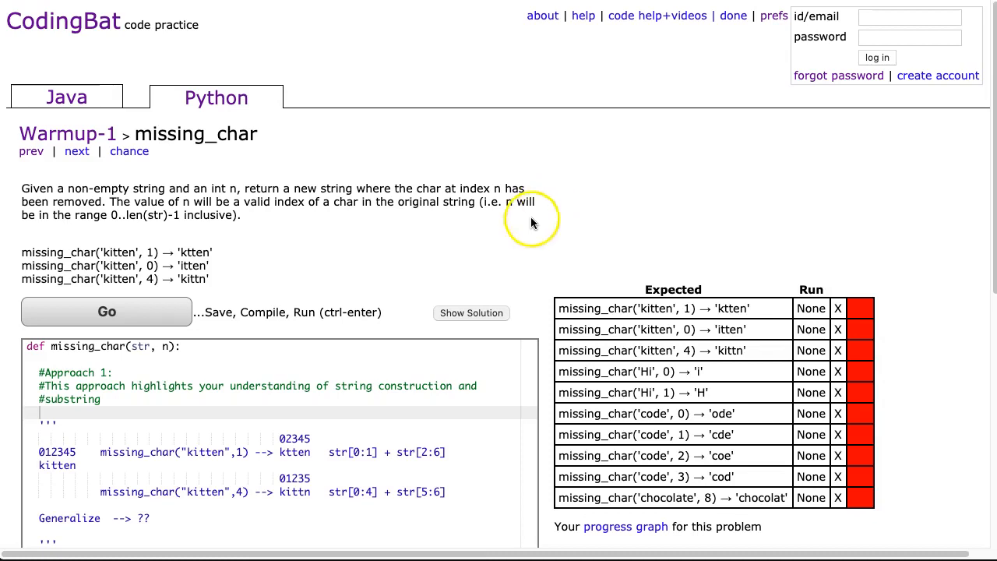
mouse_move(115, 261)
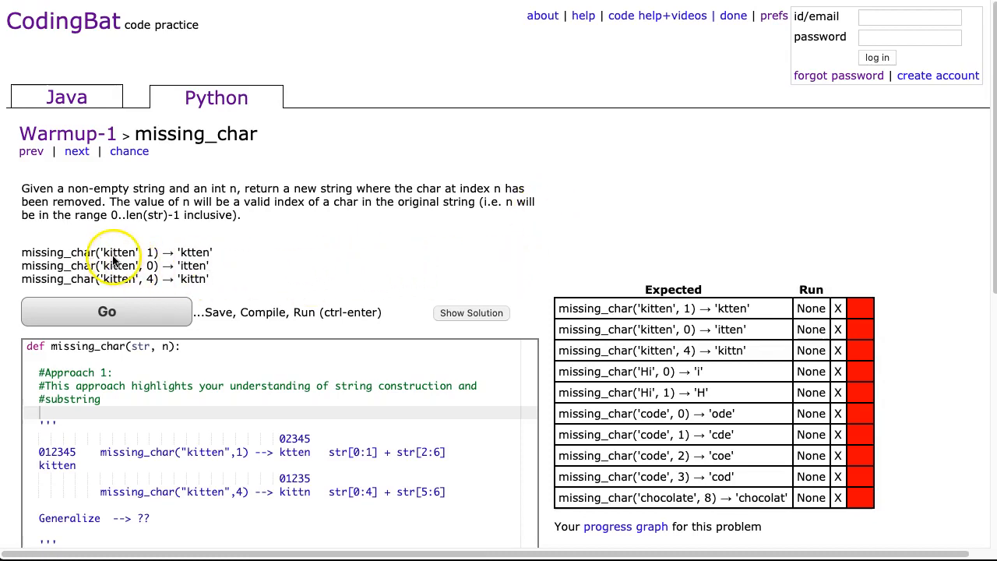
mouse_move(20, 248)
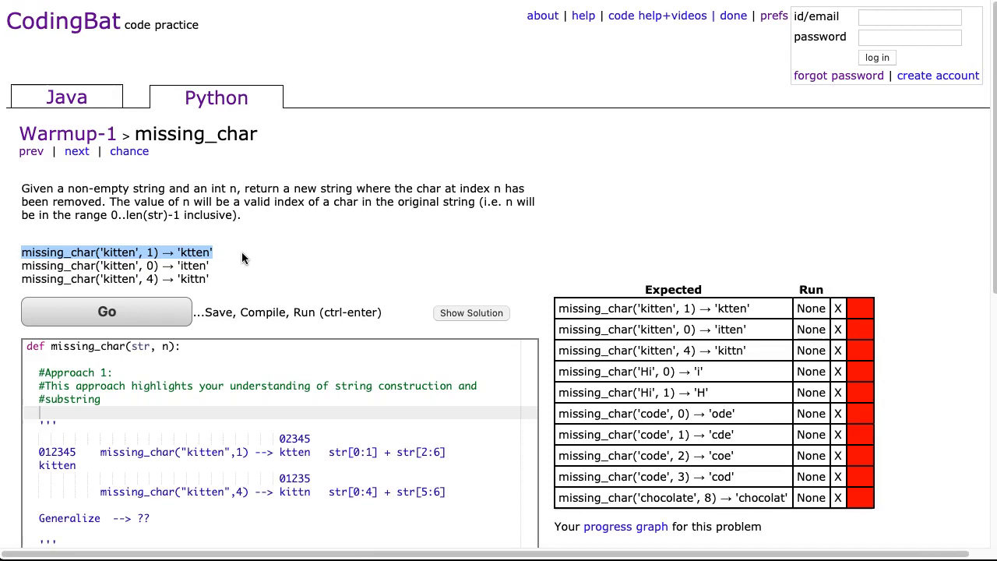
mouse_move(16, 308)
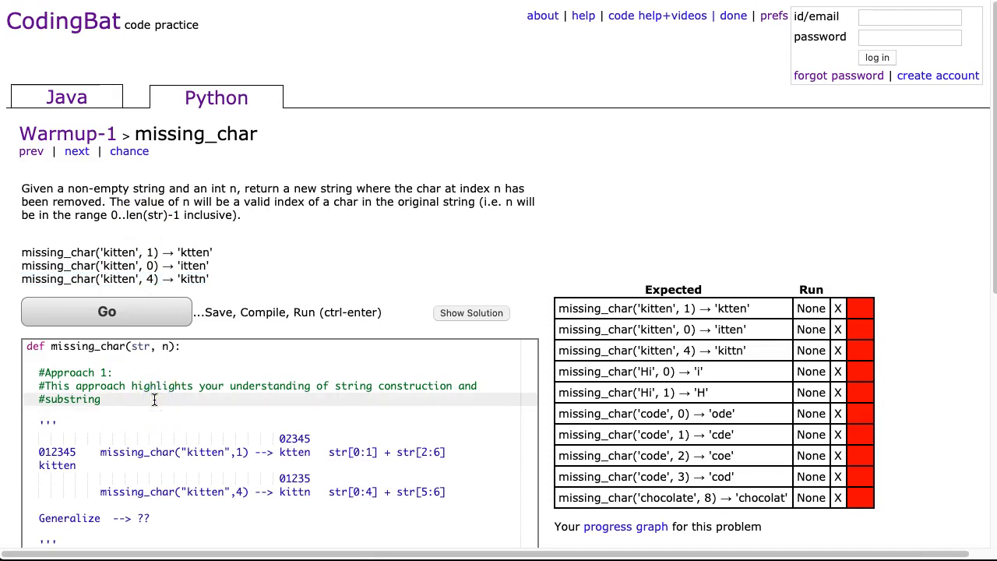
Add newStr = "" and return newStr below the comment, then run the tests
key(enter)
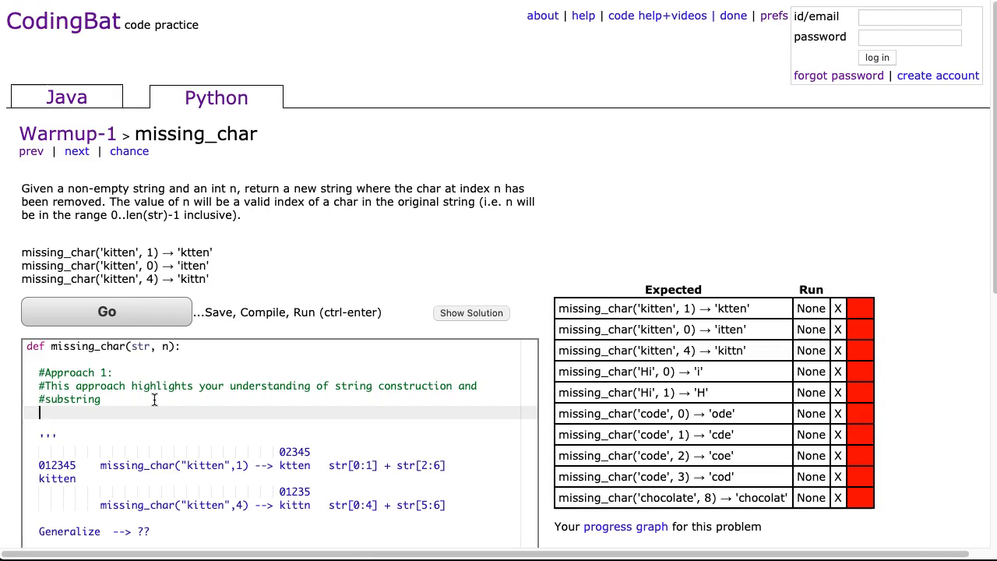
text(newStrin)
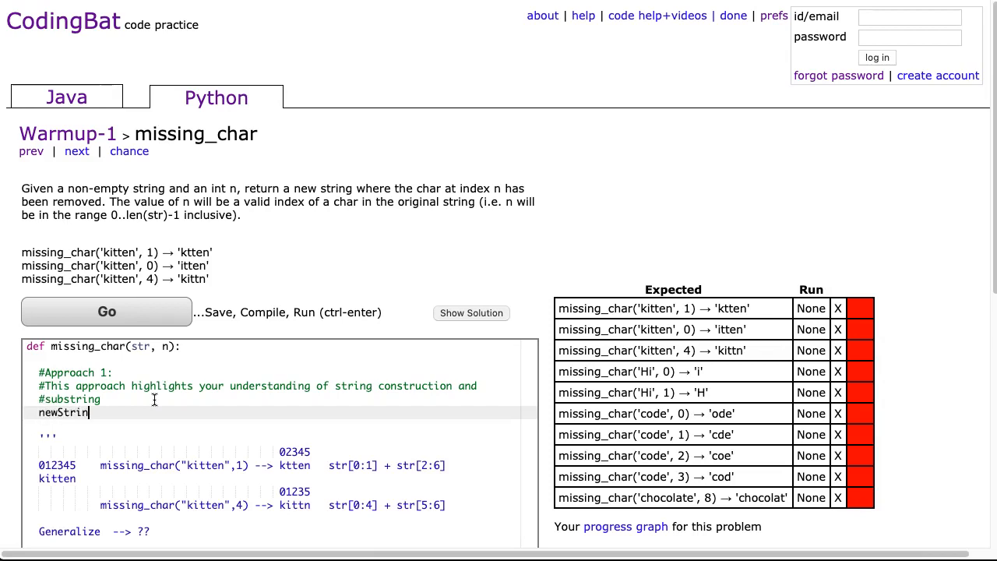
text(= "")
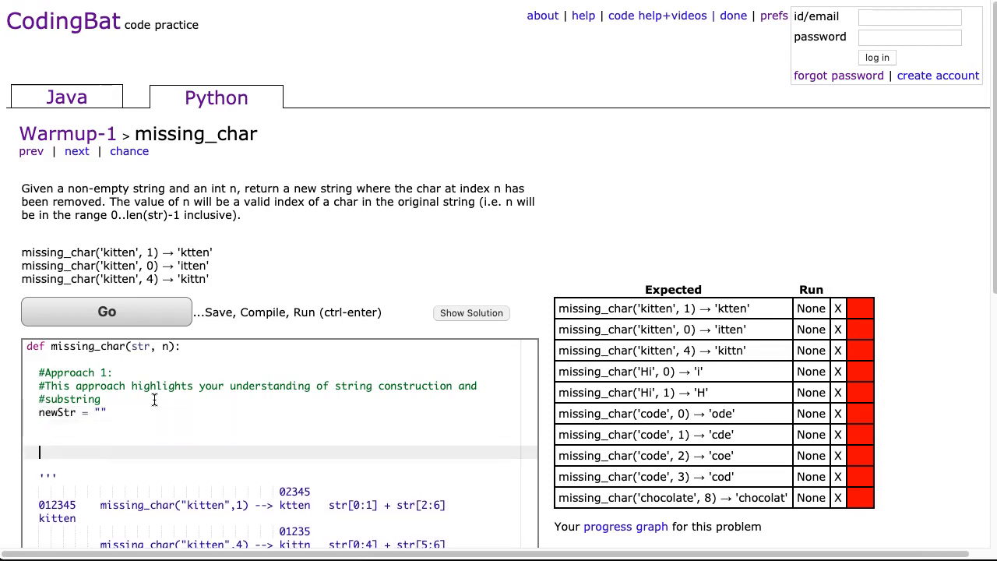
text(return n)
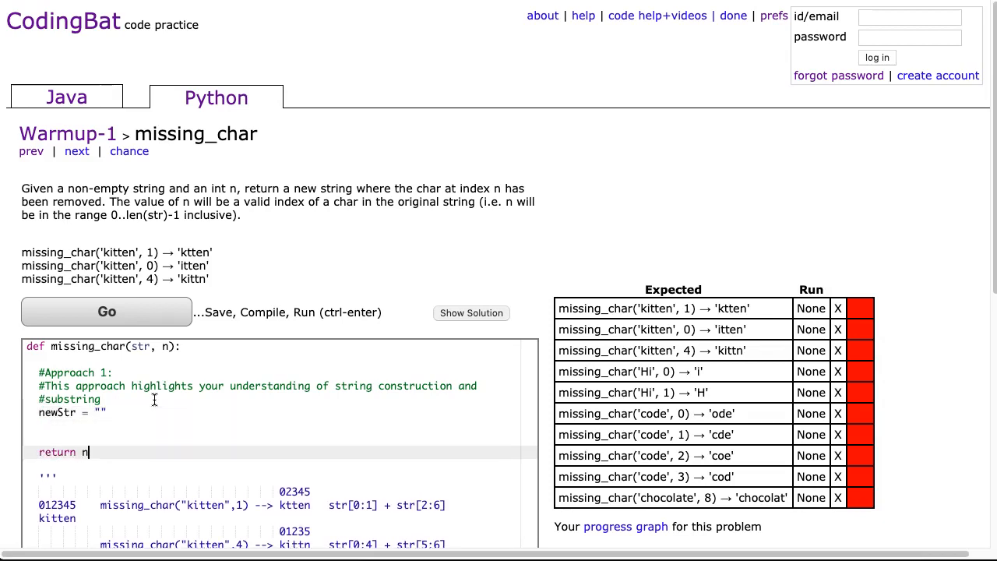
text(ewStr;)
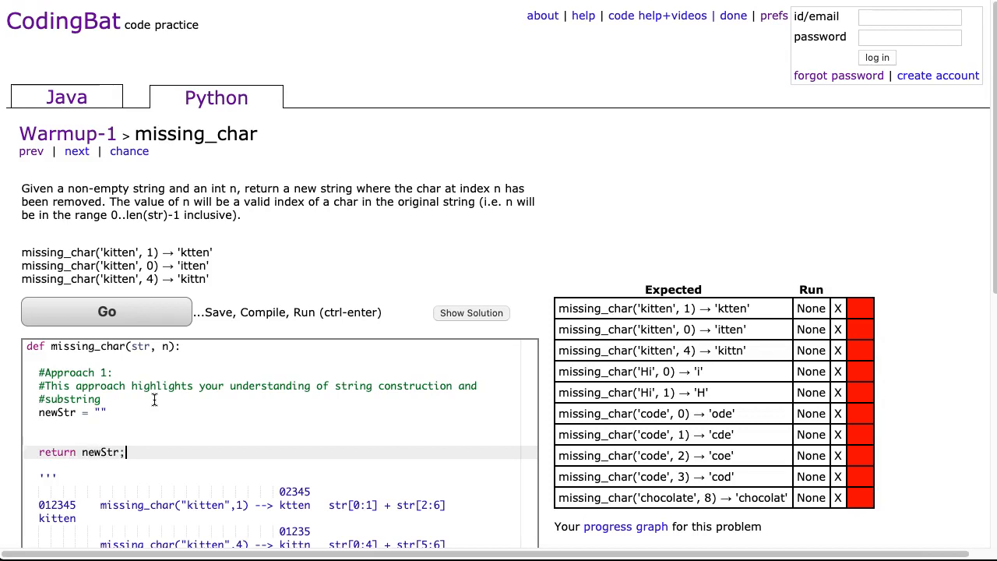
click(106, 312)
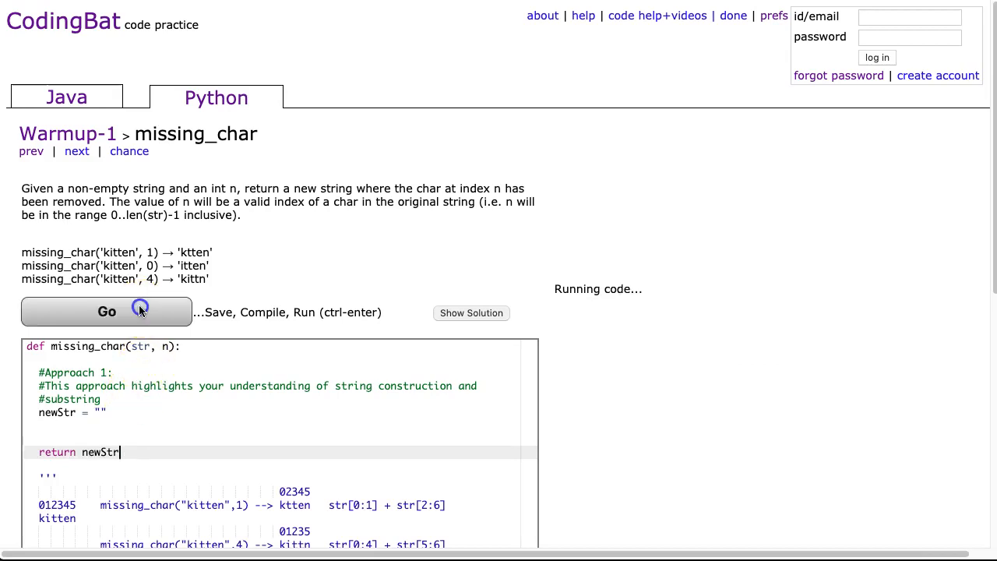
After the run shows empty-string results for every case, place the caret below the newStr line
click(106, 312)
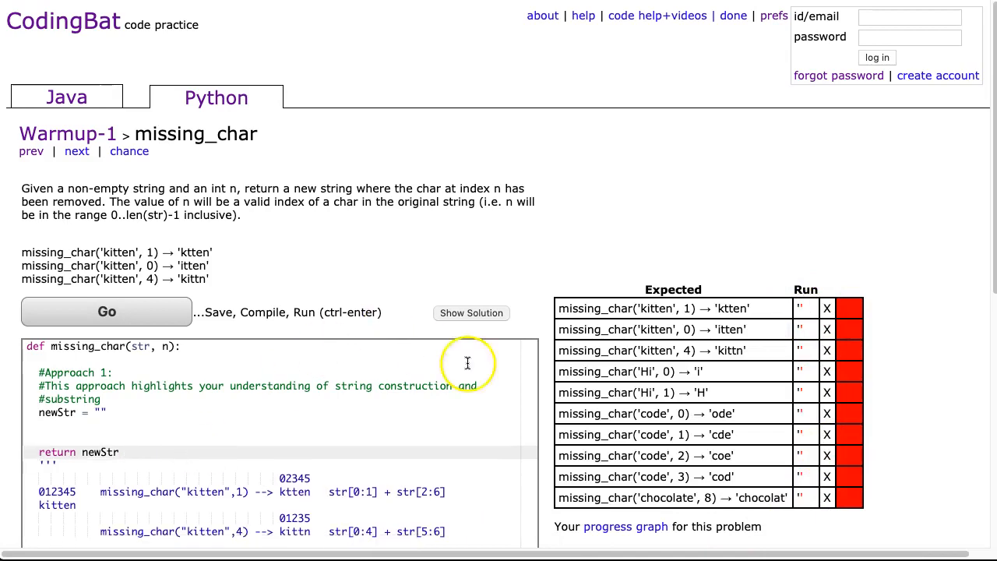
mouse_move(800, 307)
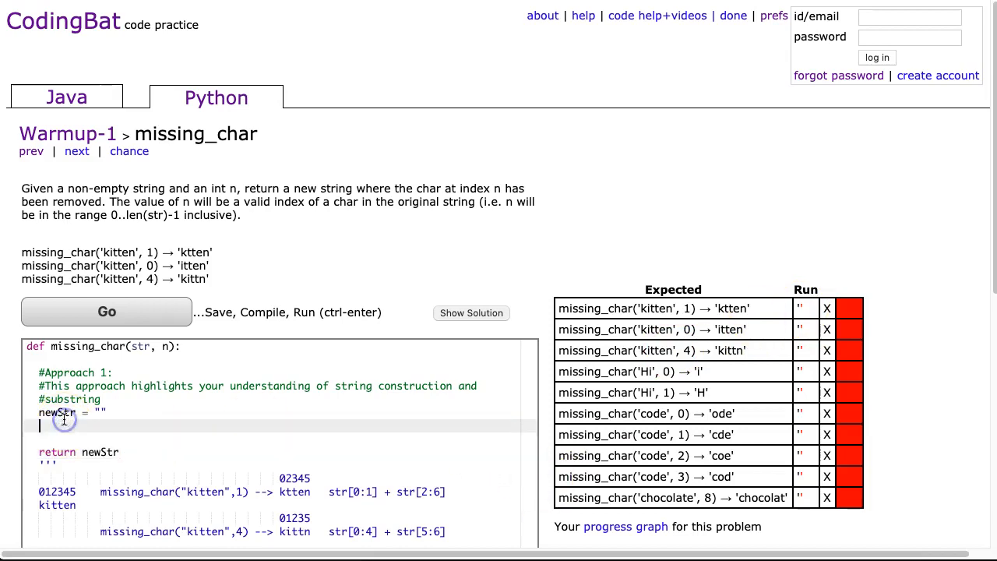
Assign newStr = str[0:n] + str[n + 1: len(str)] before the return line
text(newStr)
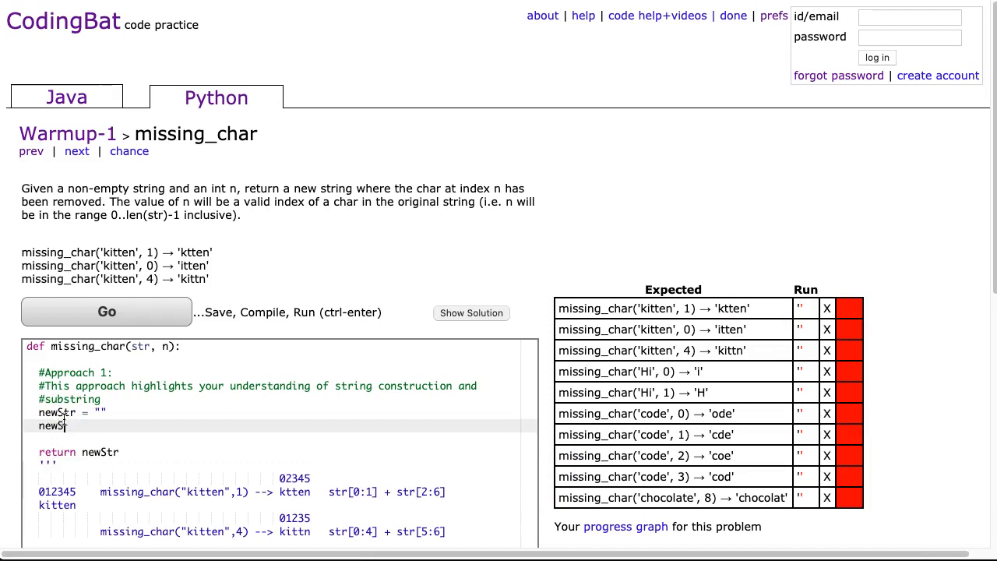
text(= str[0:n] +)
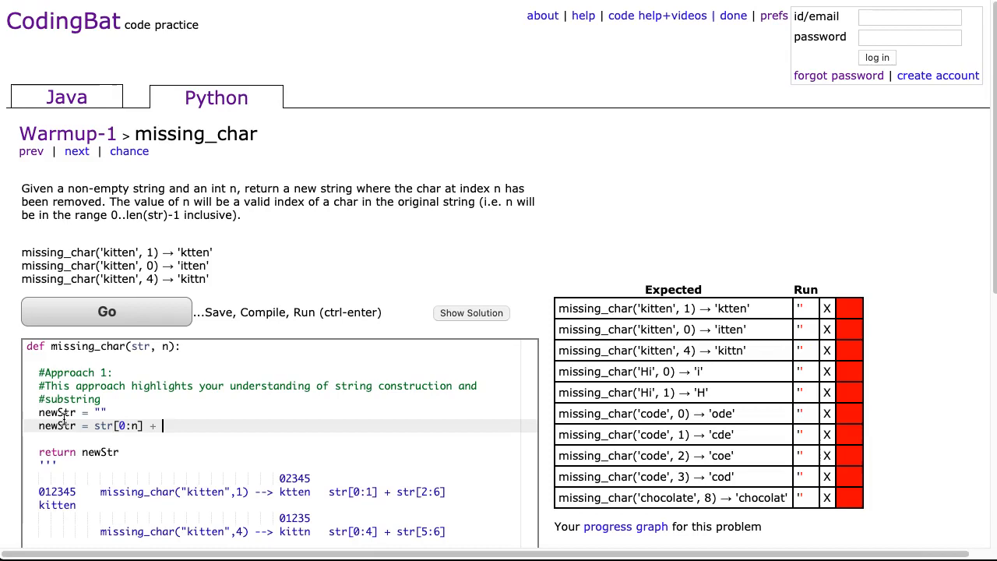
text(str[n)
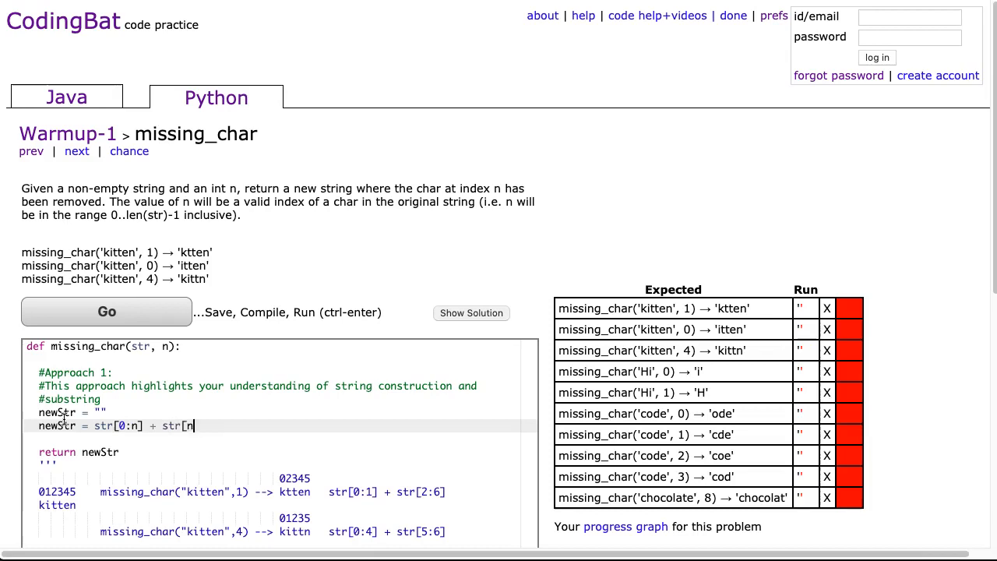
text(+ 1: len(st)
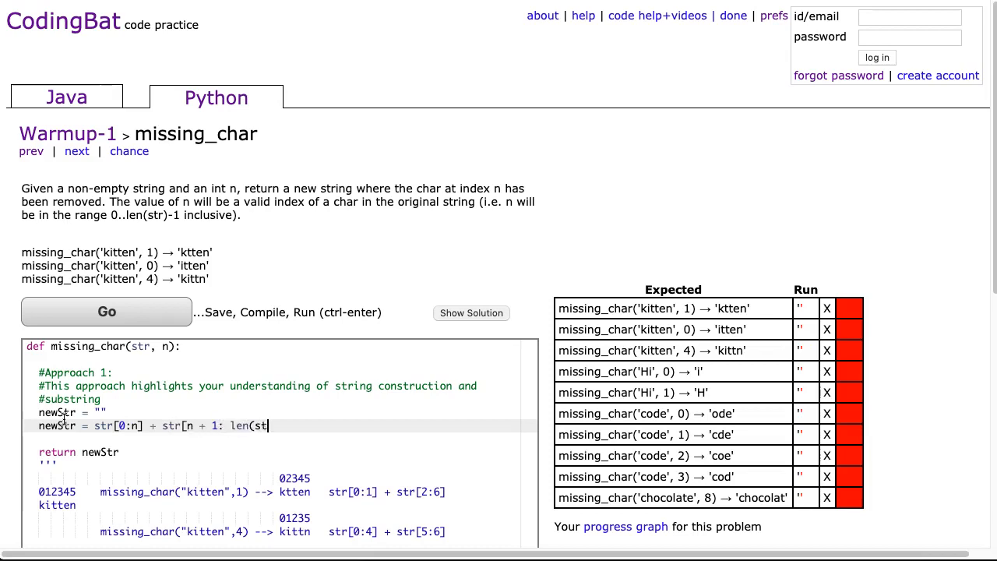
text(r)])
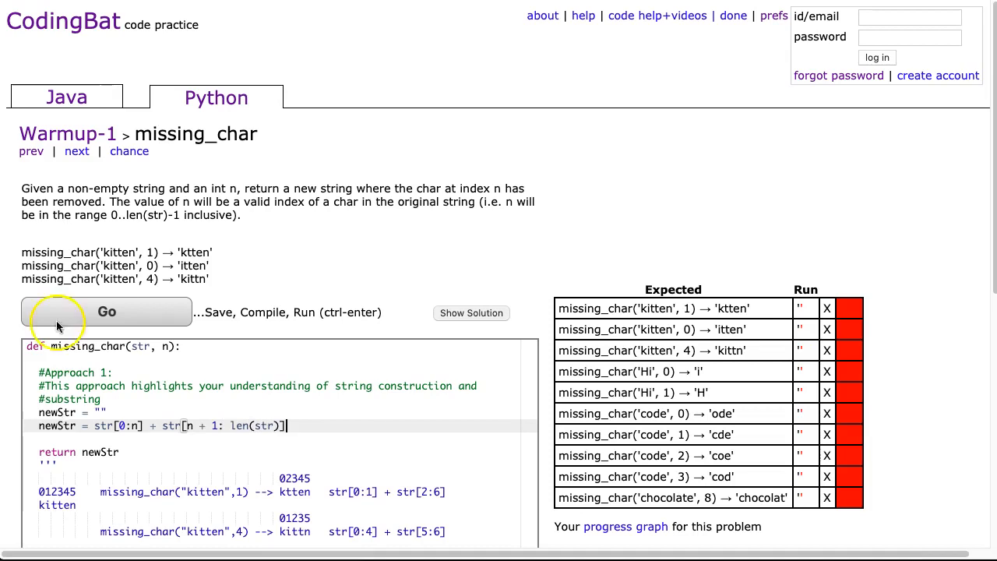
Run the slicing solution and scroll down to see all tests OK and All Correct
click(107, 311)
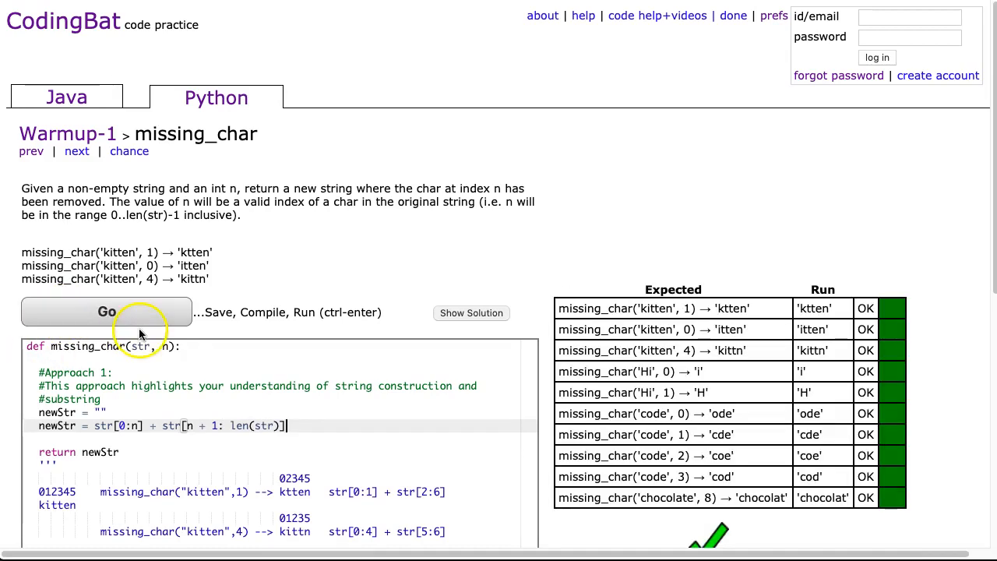
scroll(down, 3)
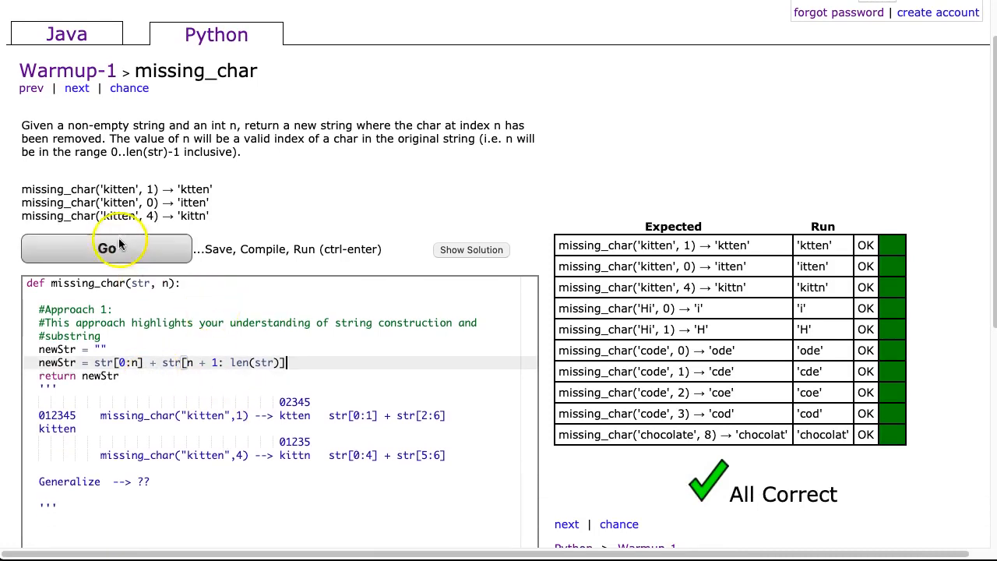
mouse_move(107, 189)
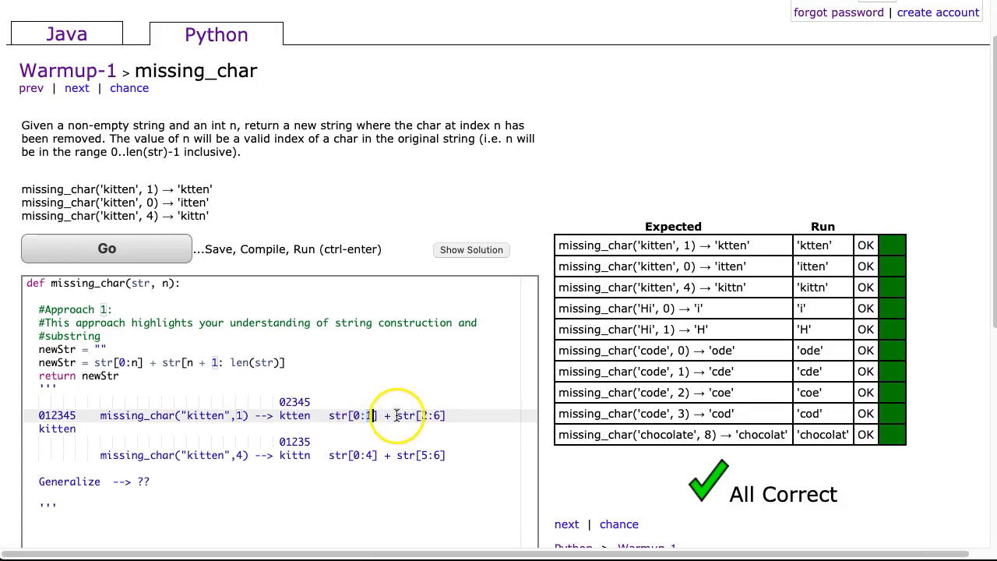
mouse_move(450, 416)
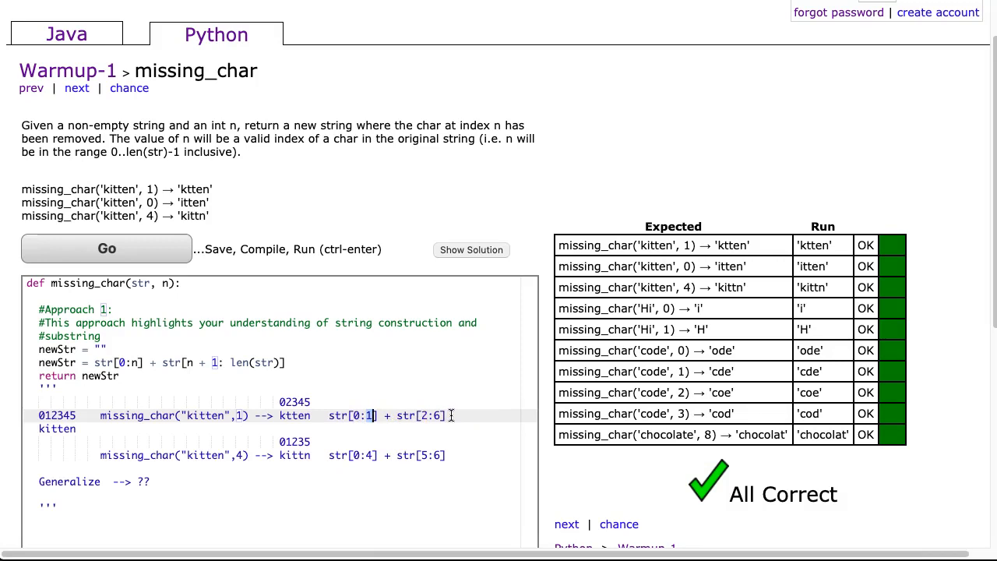
Place the caret in the second kitten slice example, str[0:4] + str[5:6]
click(451, 455)
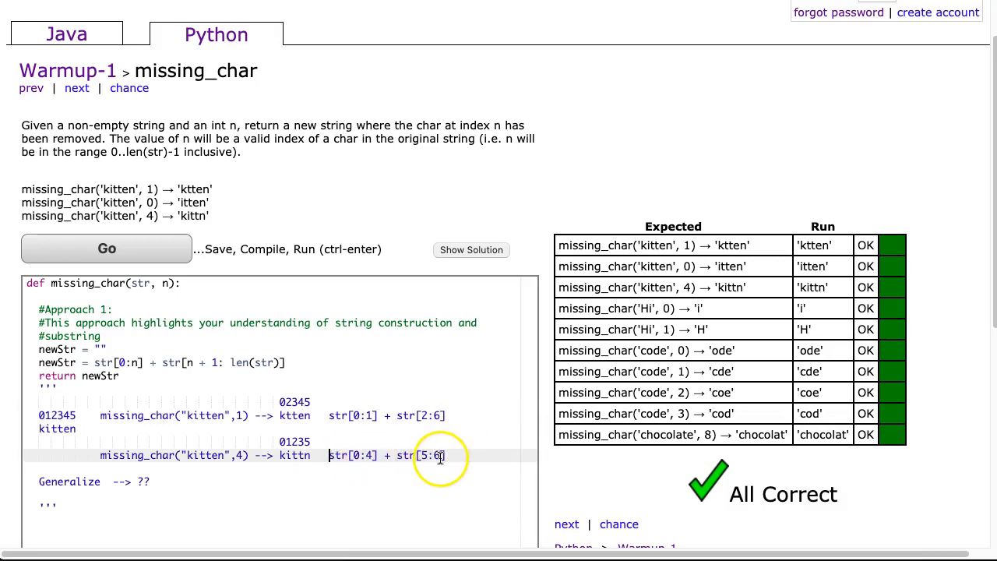
mouse_move(234, 486)
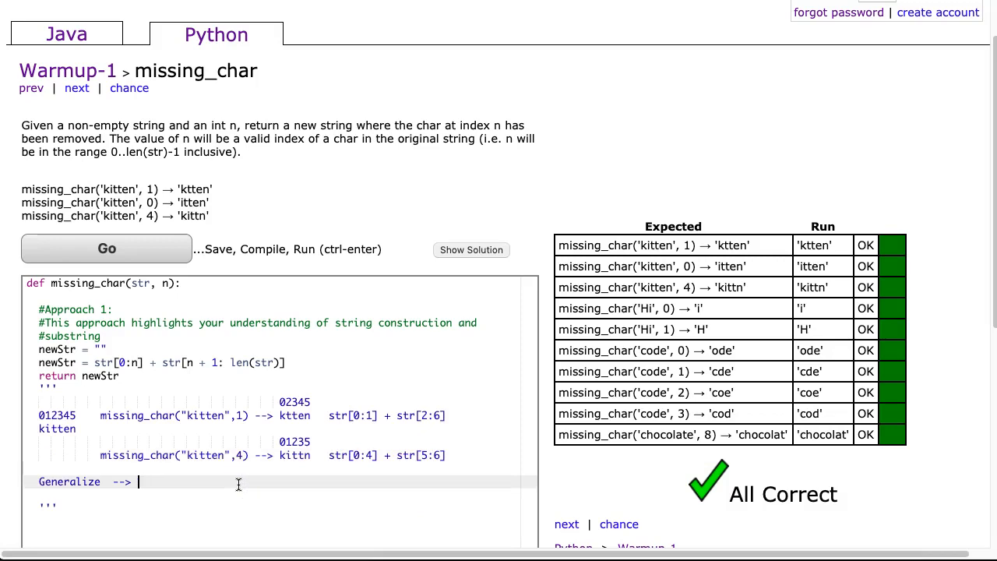
mouse_move(445, 443)
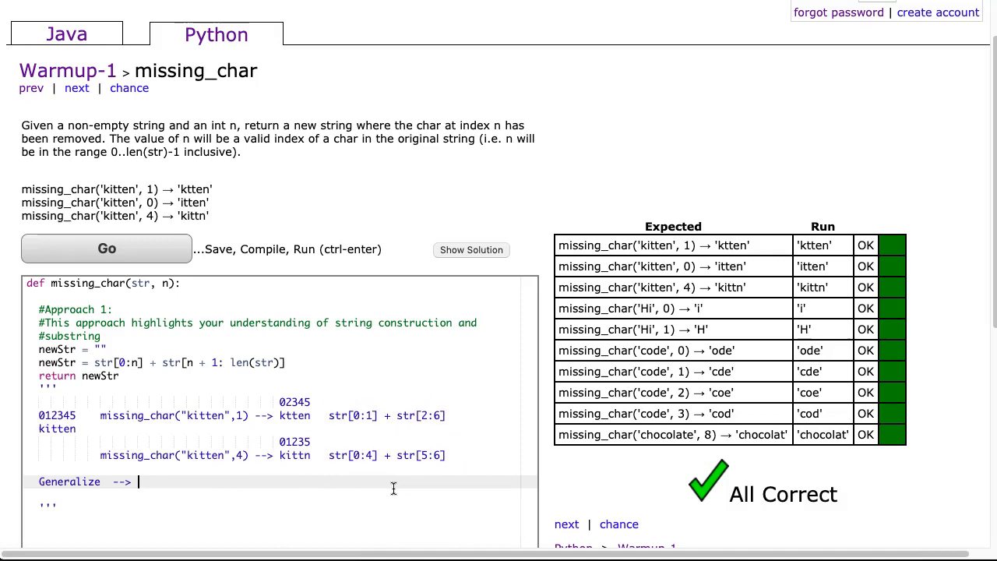
Replace ?? after Generalize --> with str[0:n] + str[n + 1: len(str)]
text(str[0)
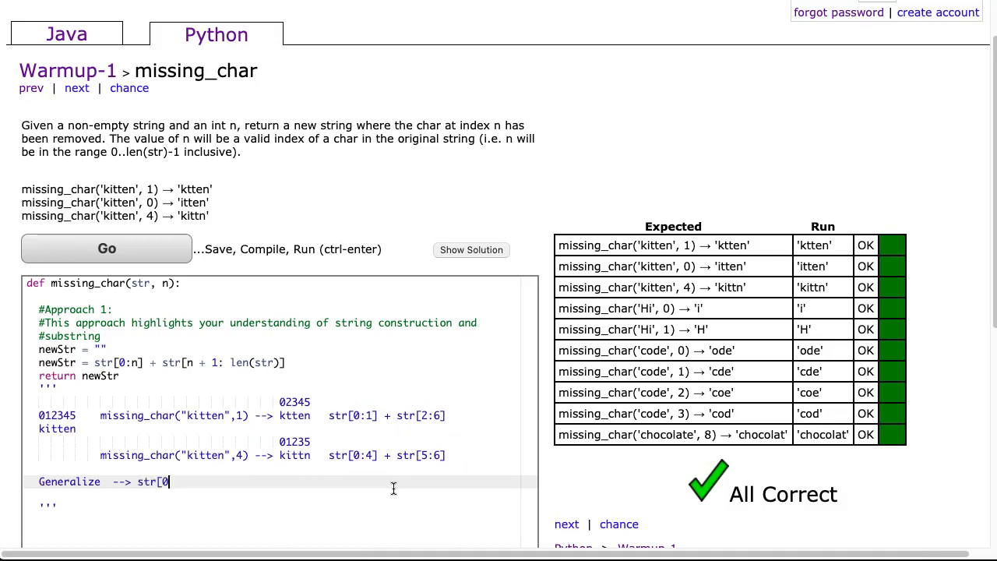
text(;)
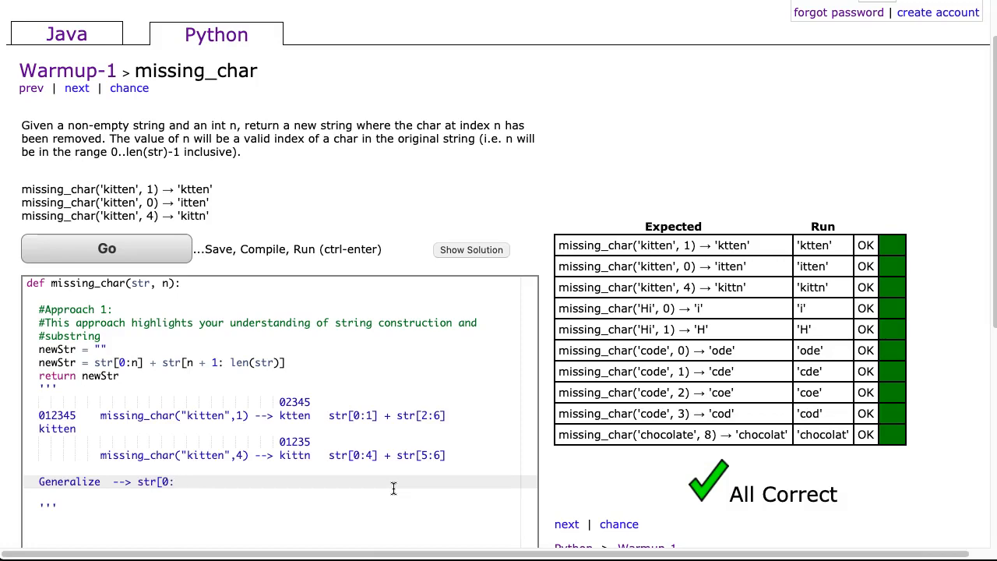
double_click(370, 415)
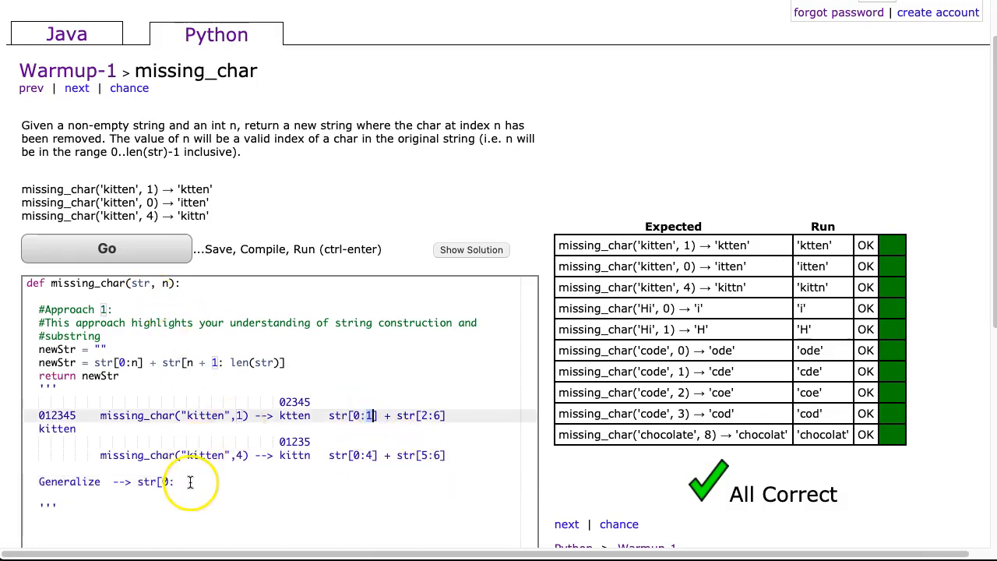
text(N)
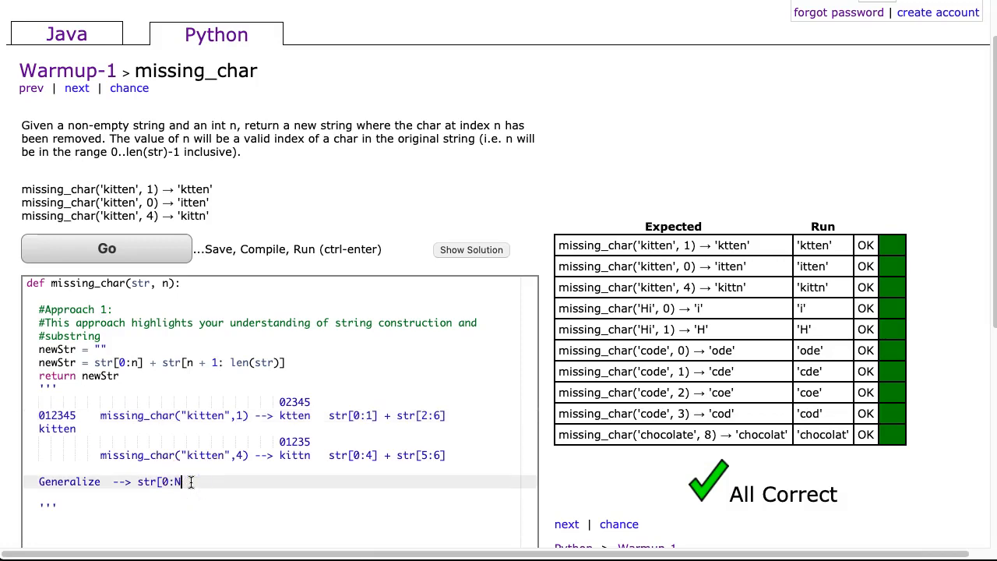
text(n])
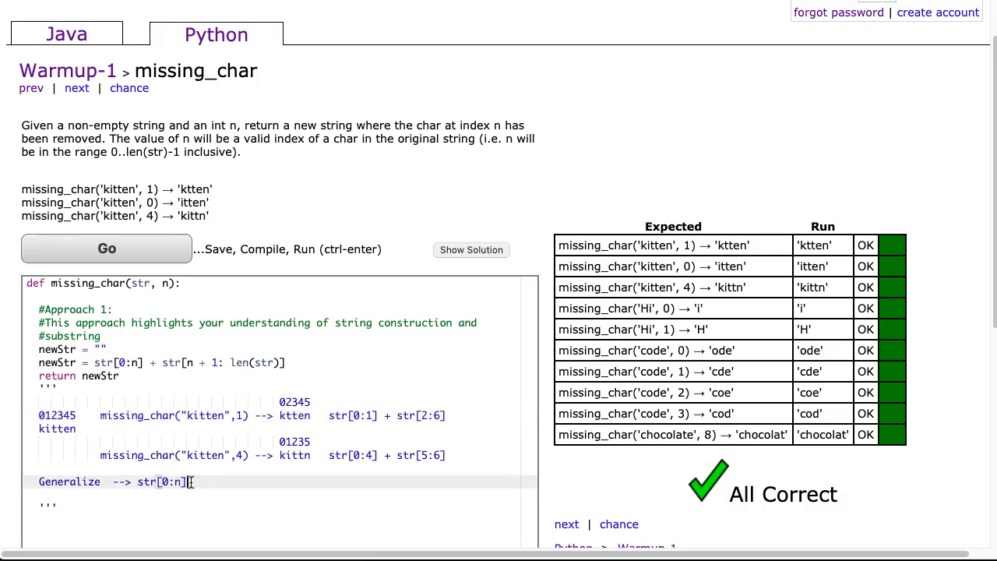
text(+ str[n + 1:)
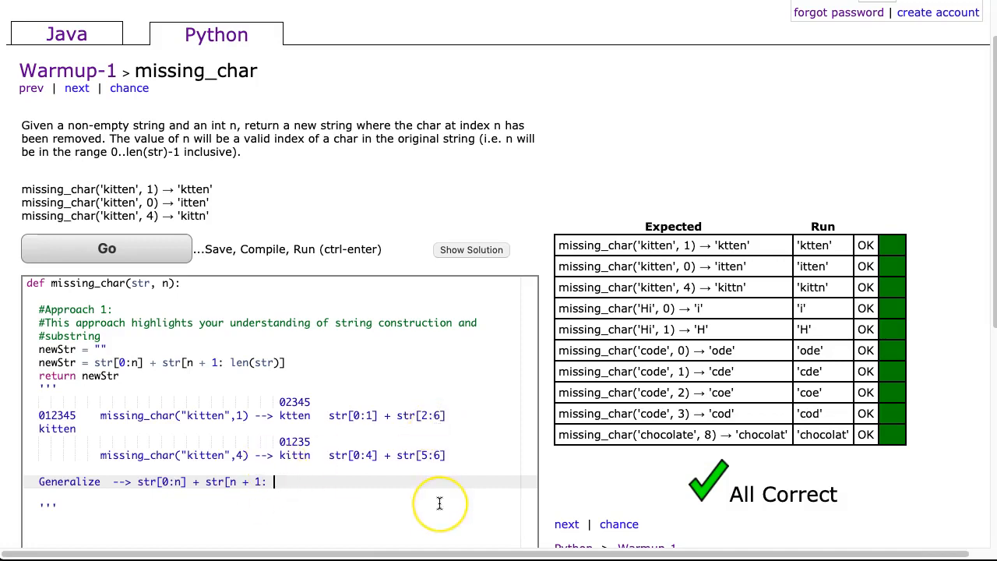
text(6])
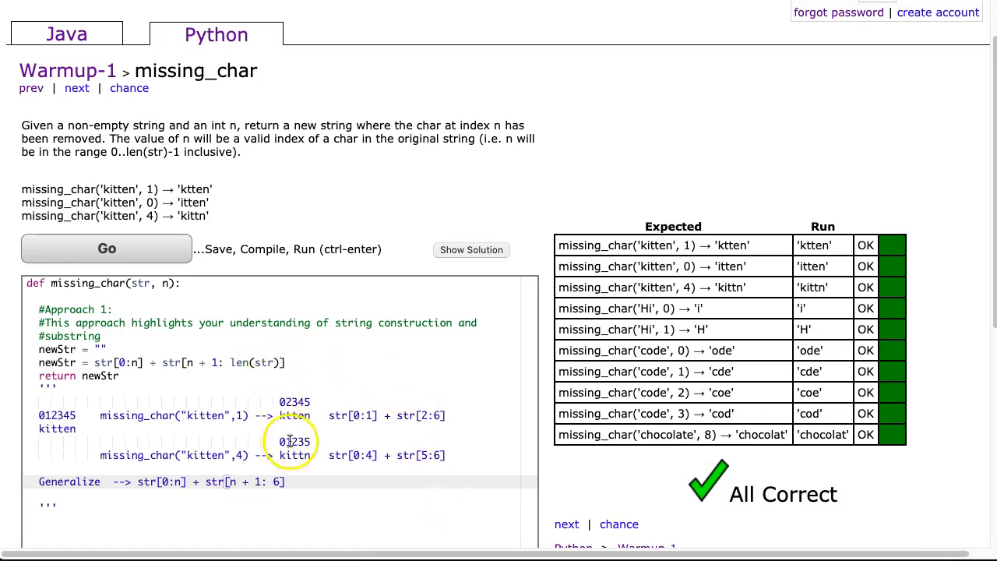
mouse_move(279, 512)
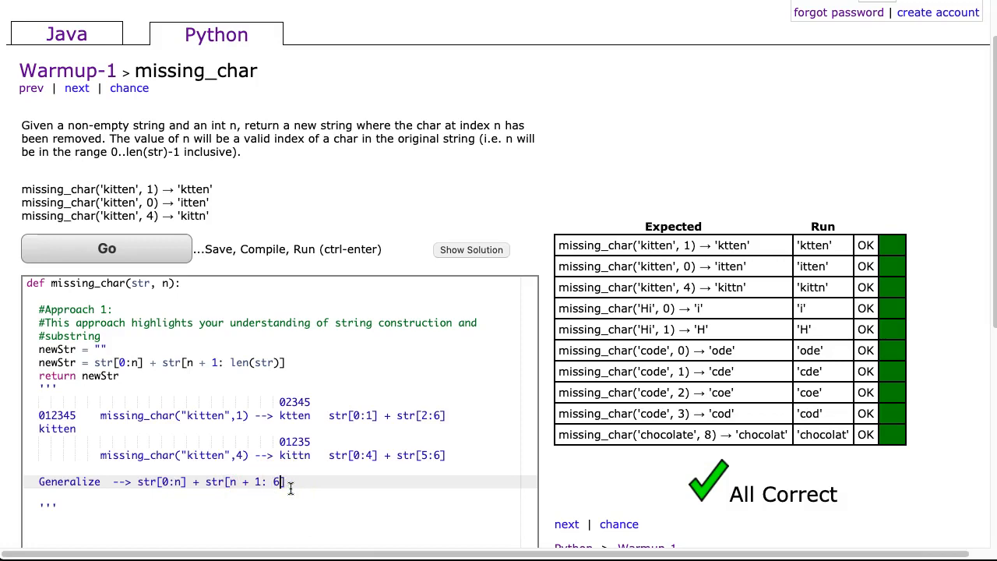
text(len(s)
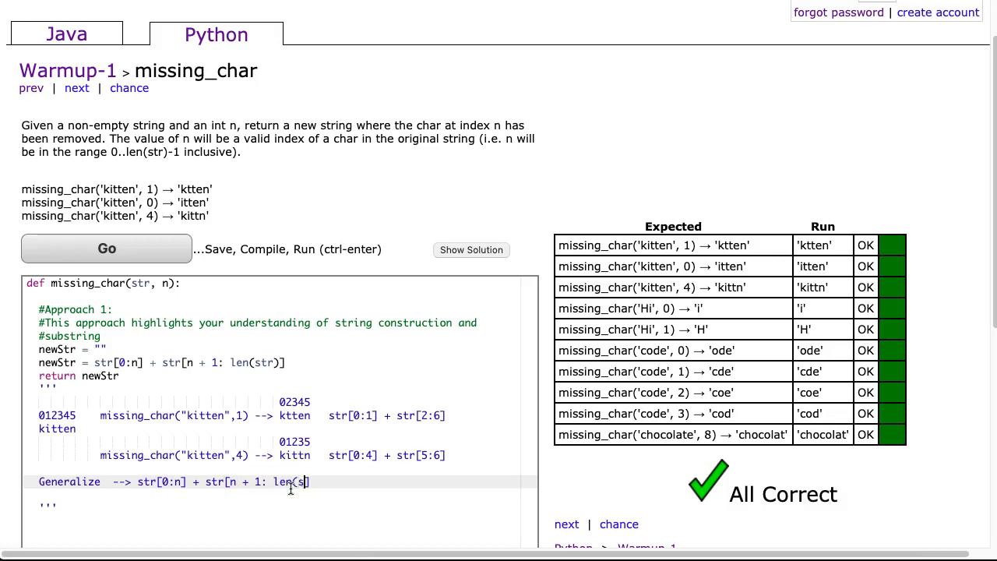
text(tr))
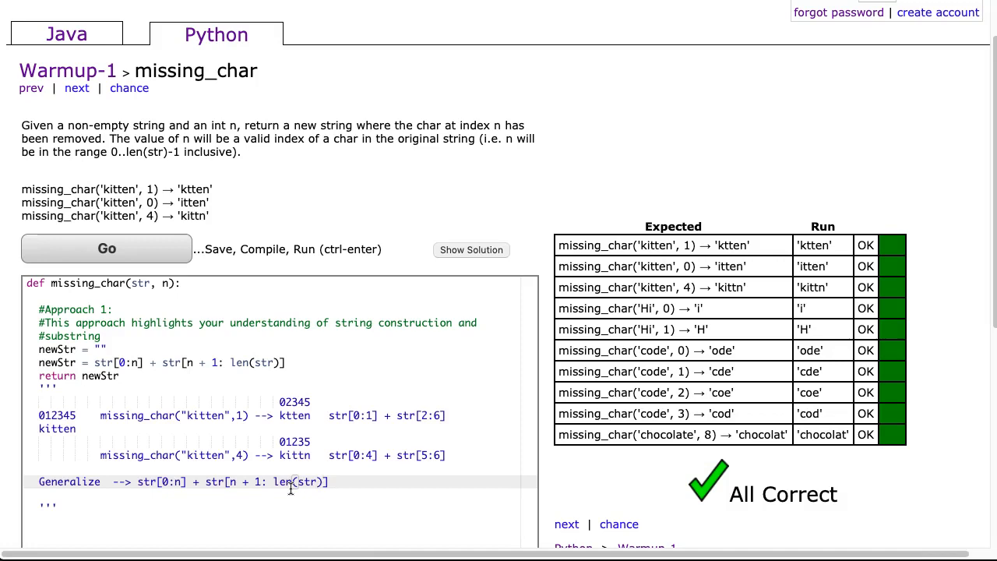
mouse_move(100, 365)
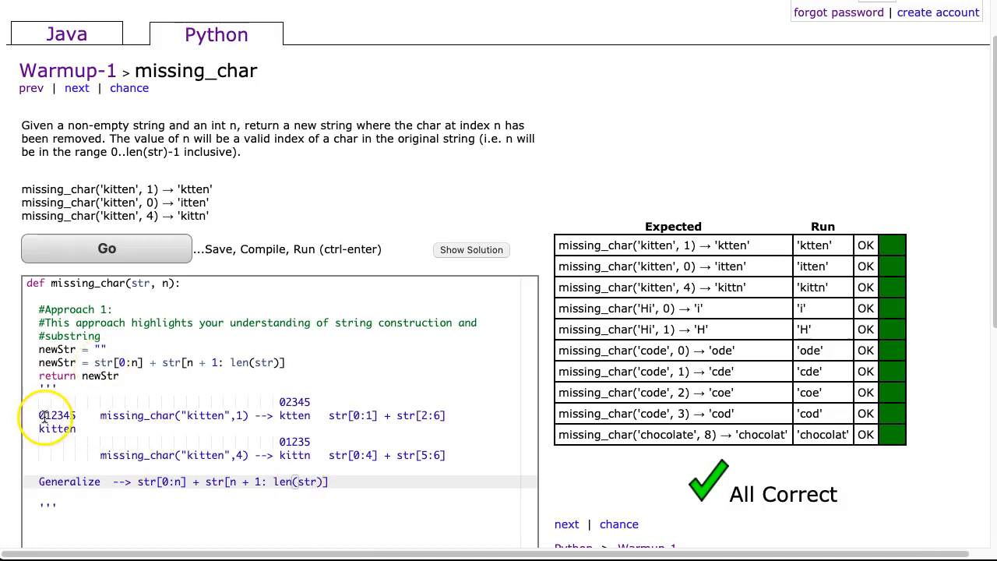
Move ''' above newStr and add #''' closing markers after the code and the notes
drag(42, 415, 476, 458)
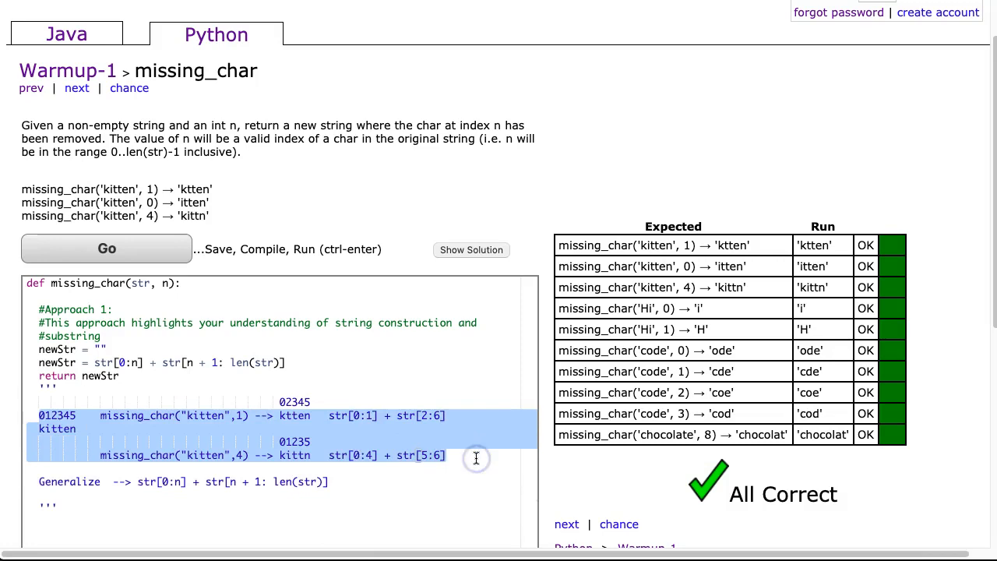
mouse_move(296, 308)
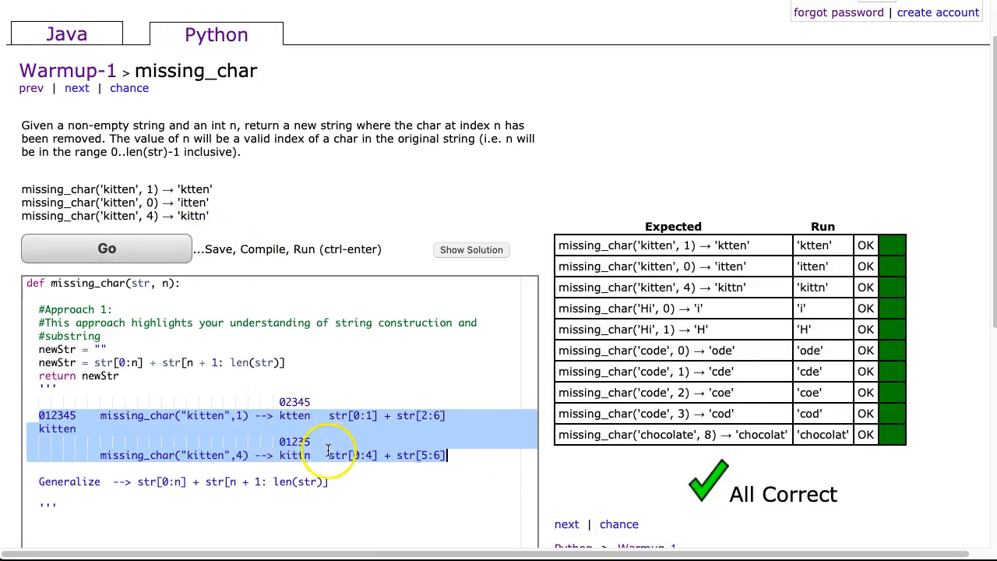
scroll(down, 3)
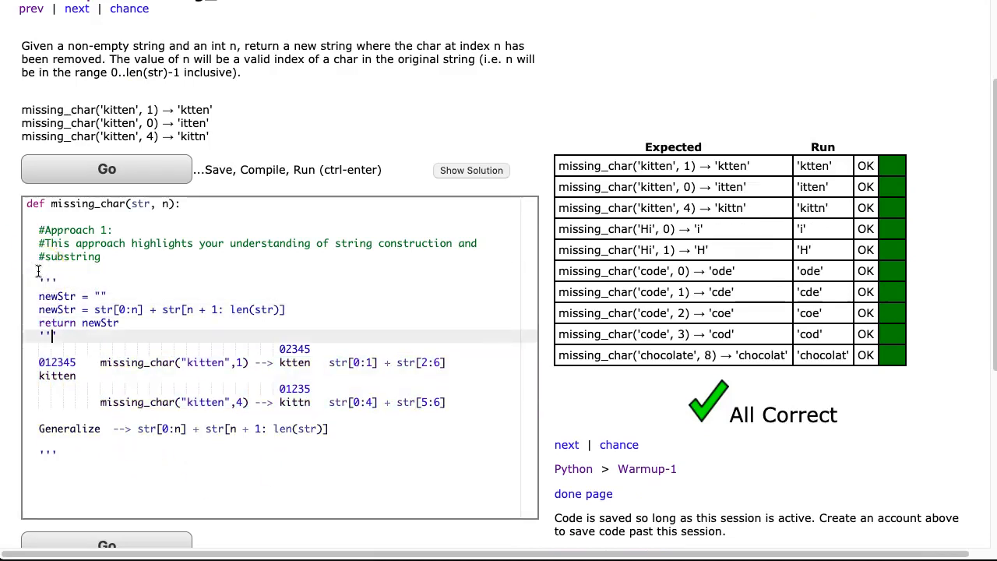
text(#)
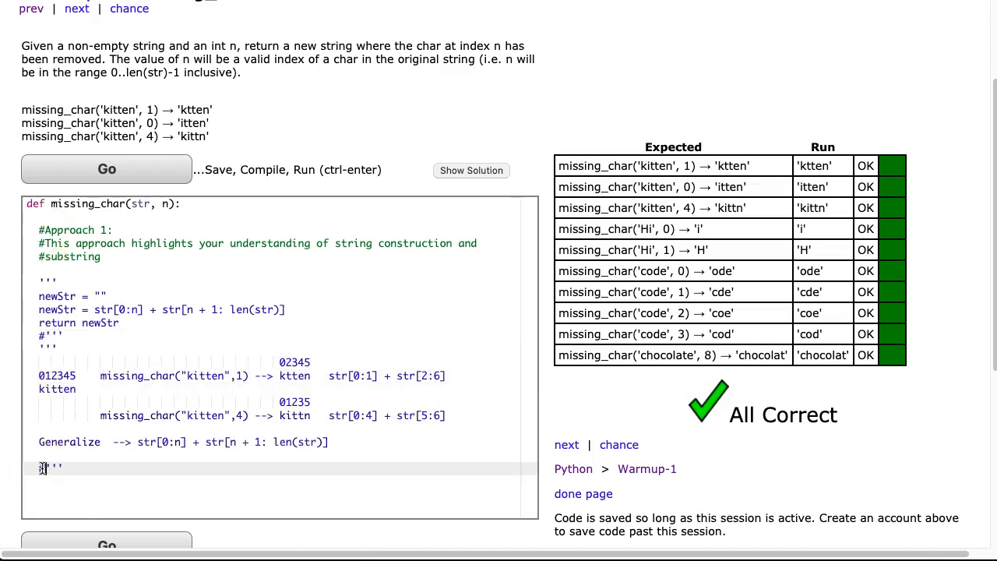
text(#)
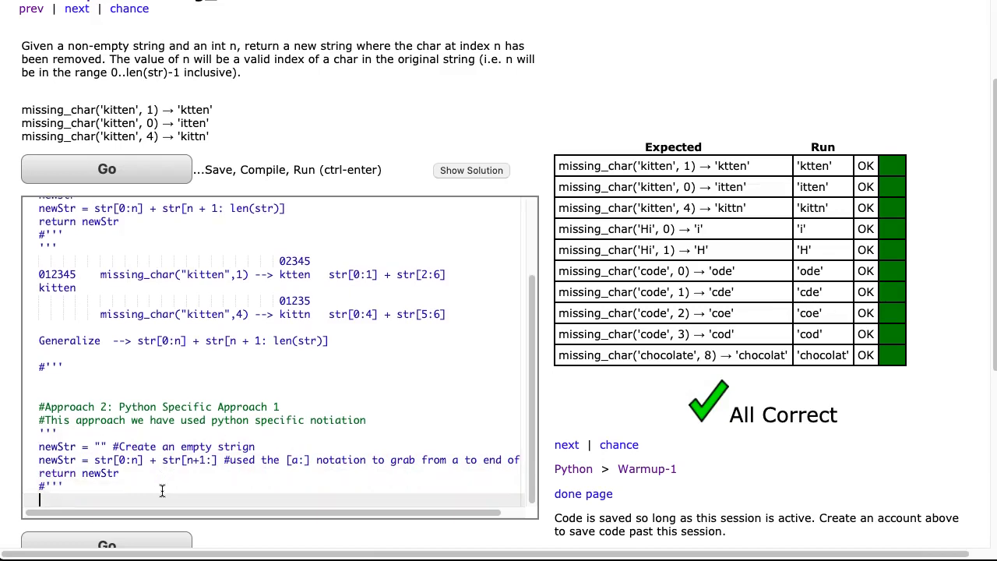
Add a #One Liner comment below the Approach 2 block
text(#Onle)
text(return)
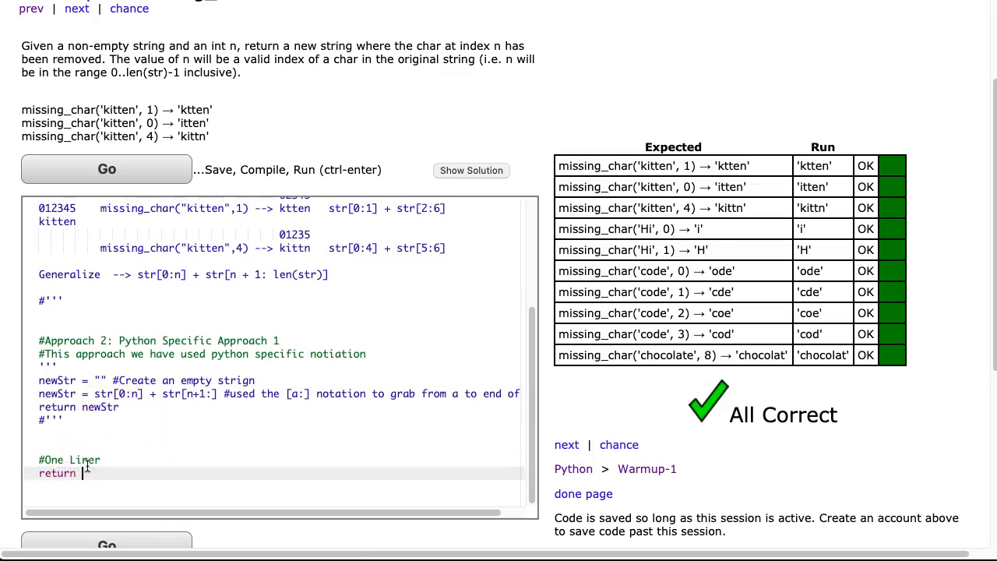
Write return str[0:n] + str[n+1:] under #One Liner, then scroll back to the top
text(str[9)
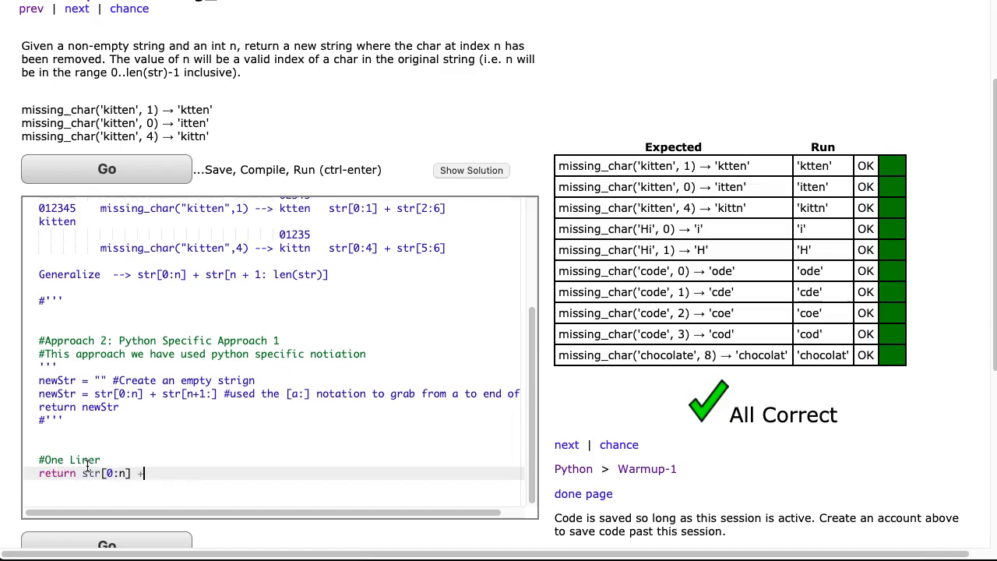
text(str[n)
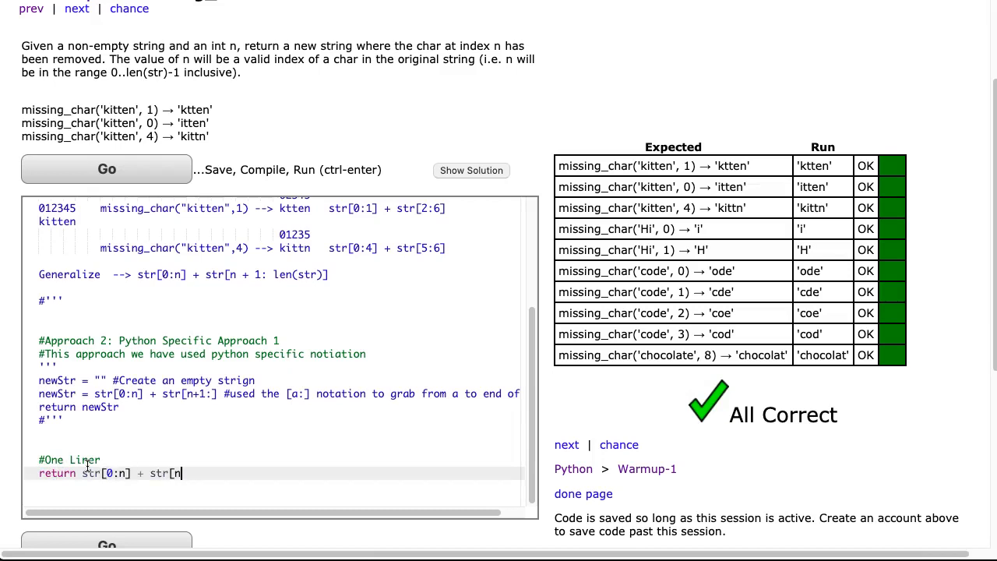
text(+1:])
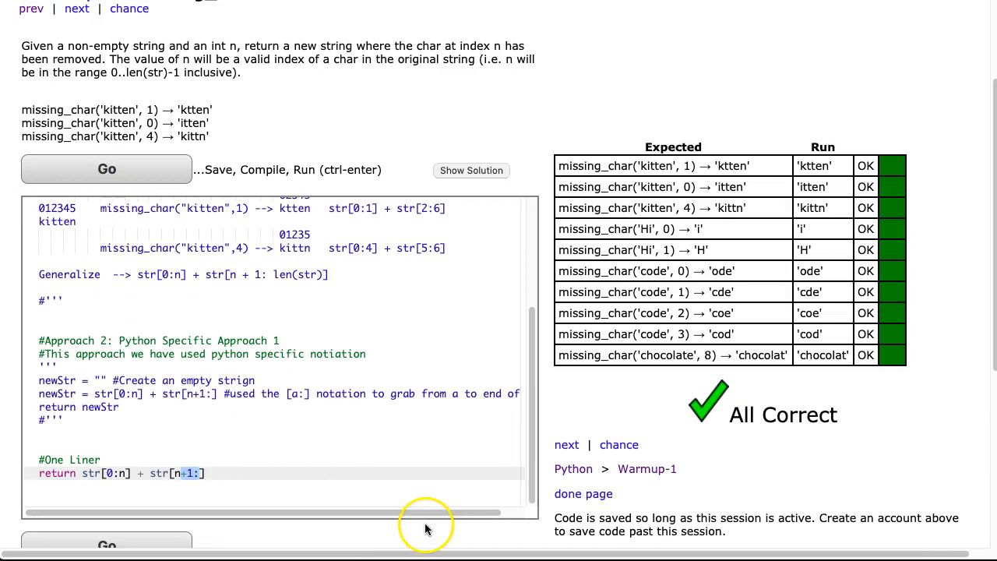
scroll(up, 3)
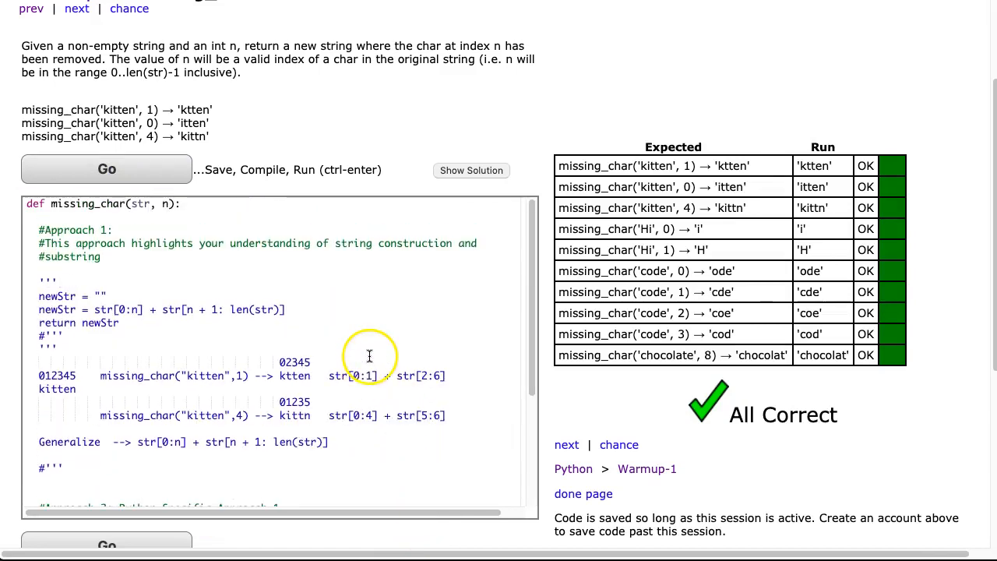
mouse_move(195, 200)
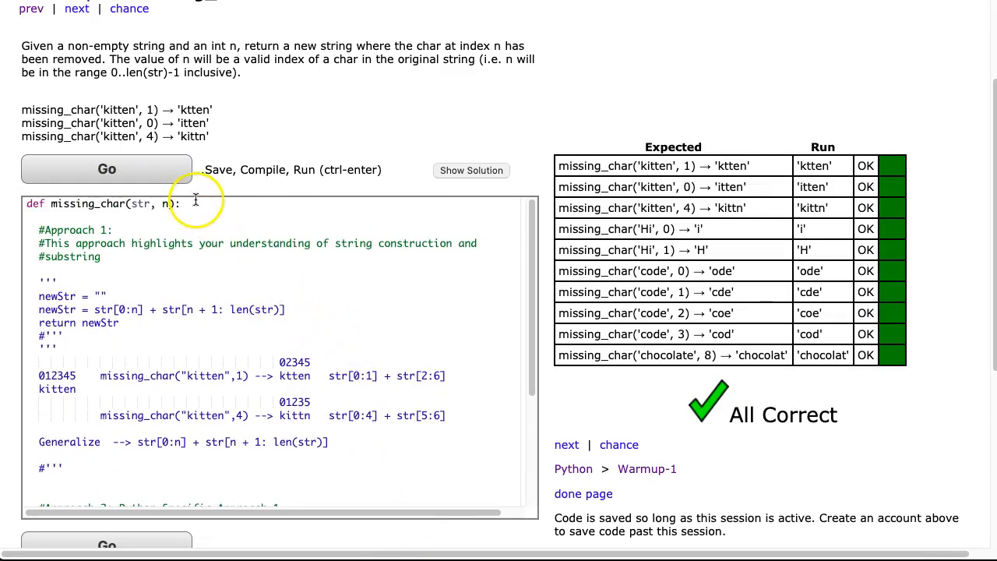